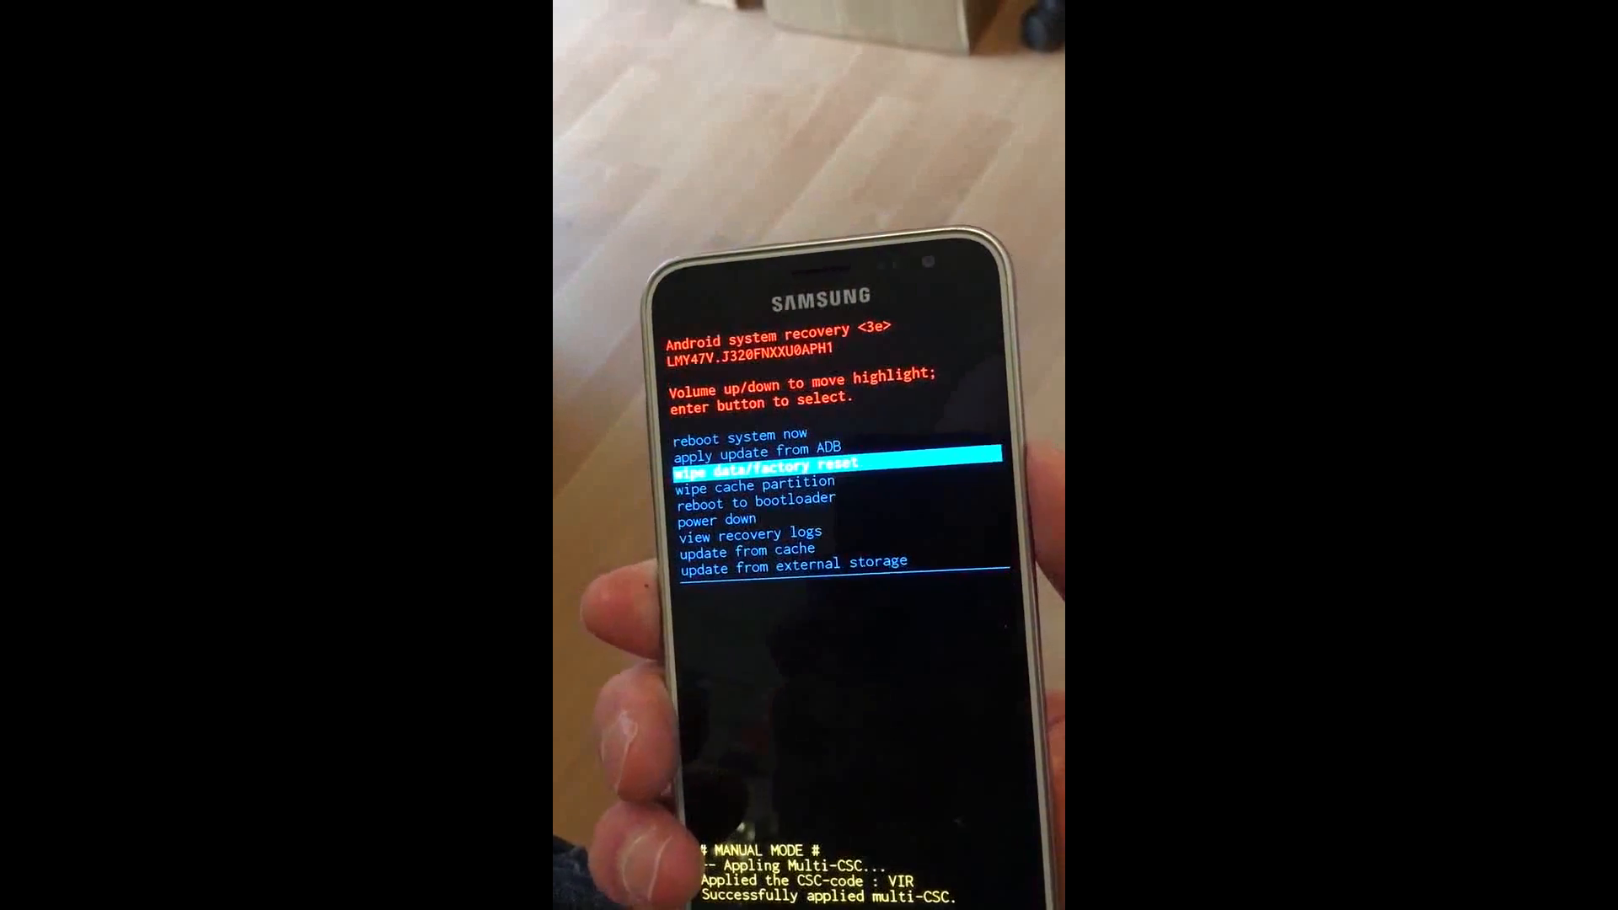
Select wipe data/factory reset to bring up the delete-all-user-data confirmation
key(enter)
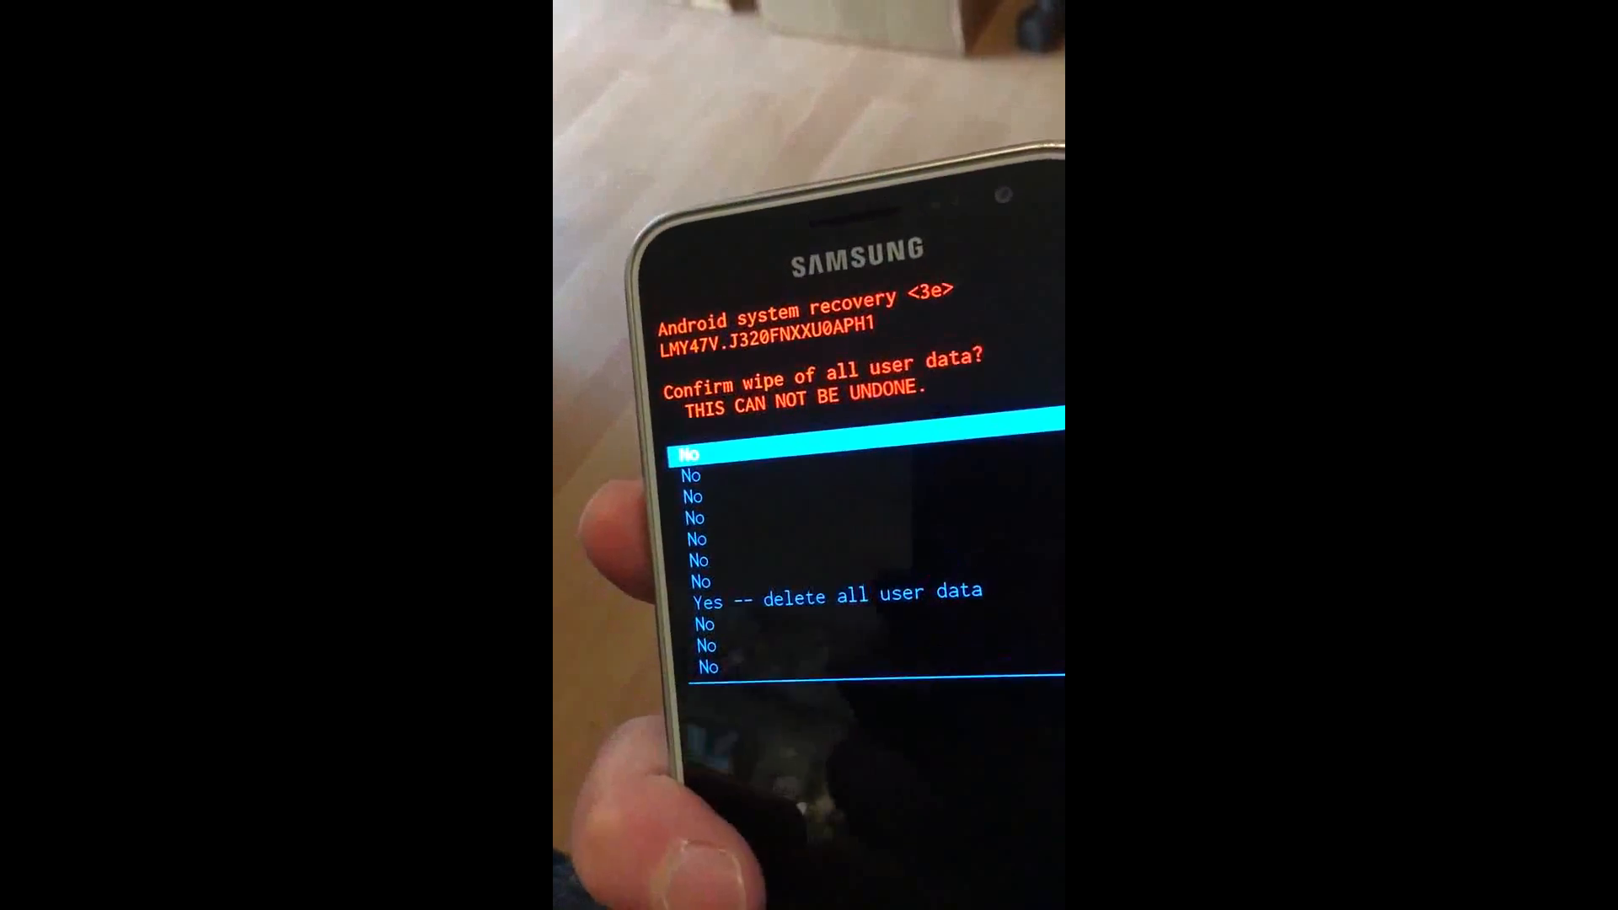